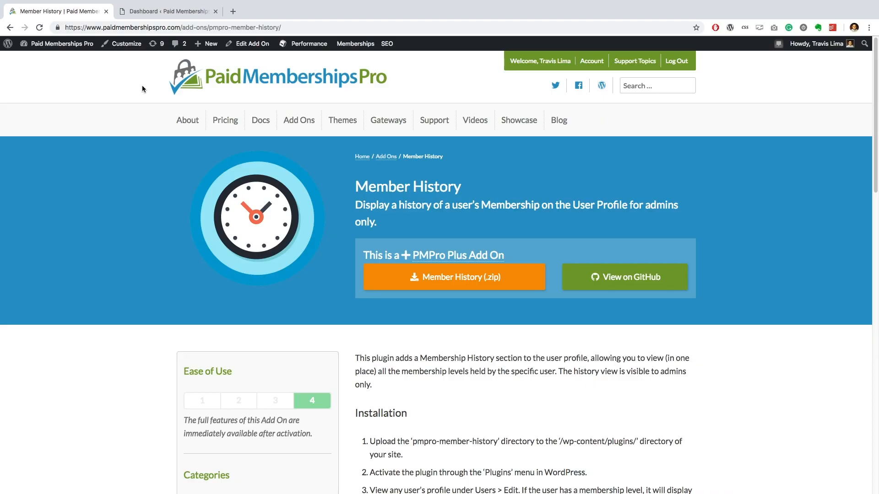
- Download the Member History add-on zip from the Paid Memberships Pro site
scroll("down", 3)
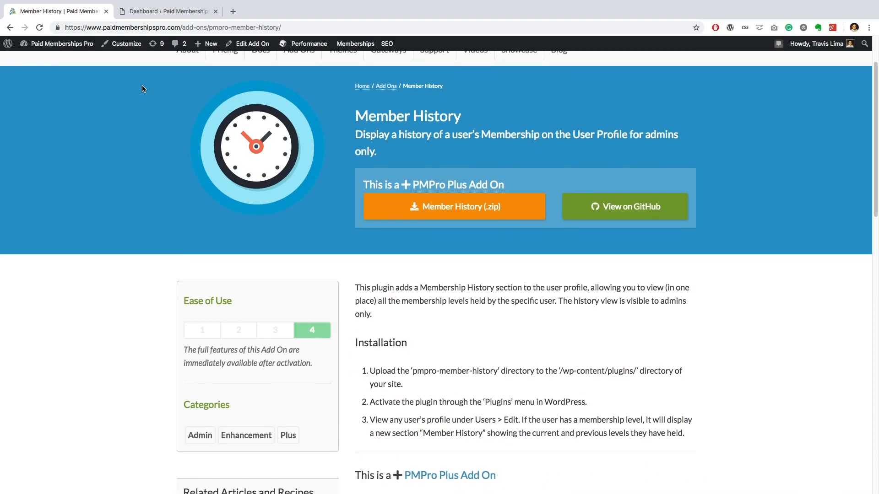
scroll("down", 3)
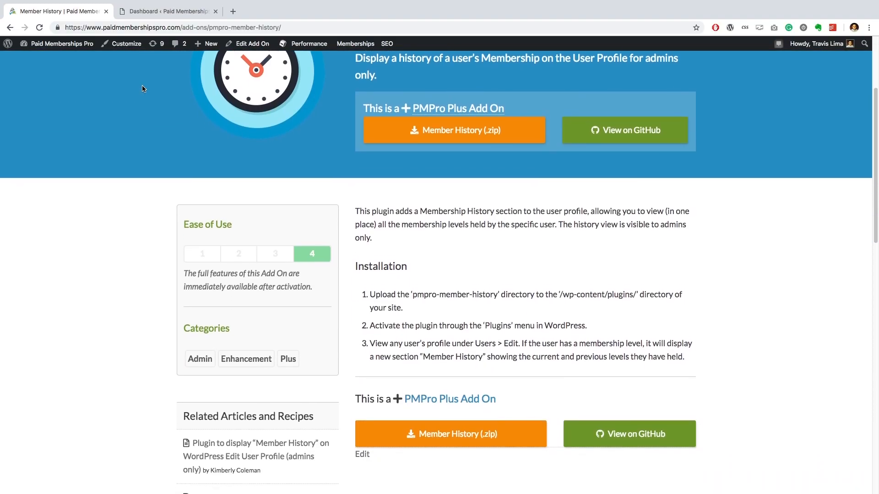
scroll("down", 3)
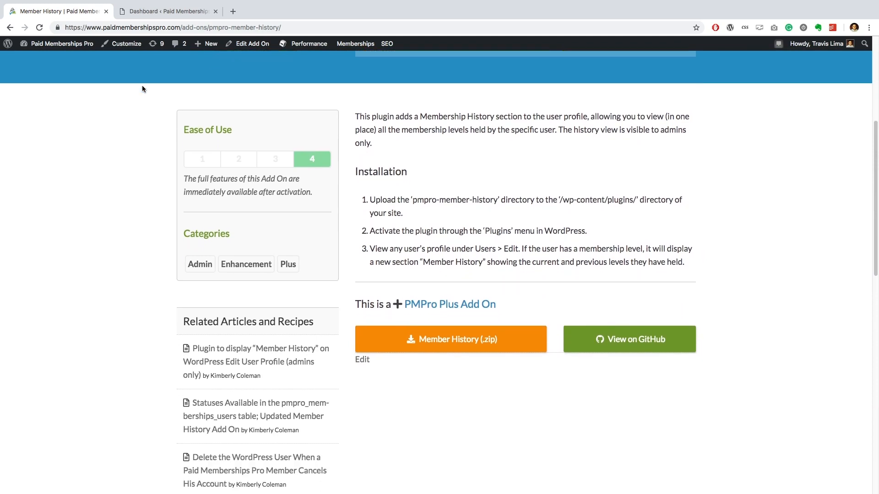
scroll("down", 3)
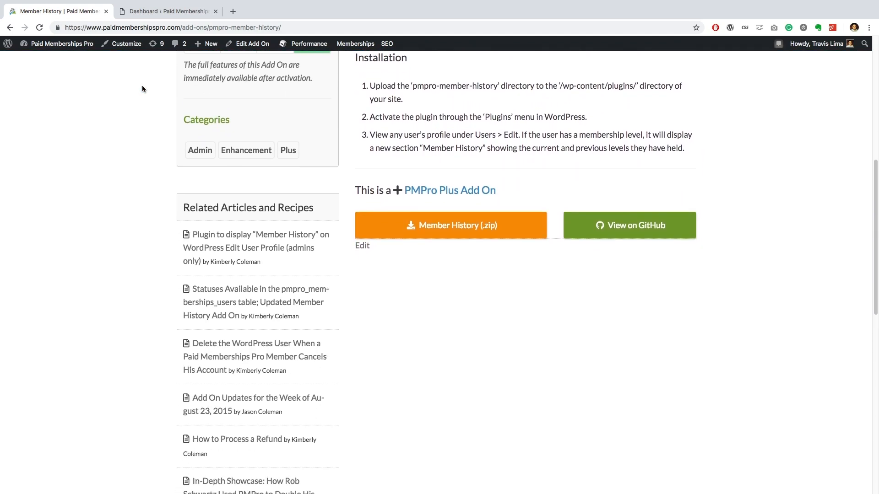
mouse_move(222, 240)
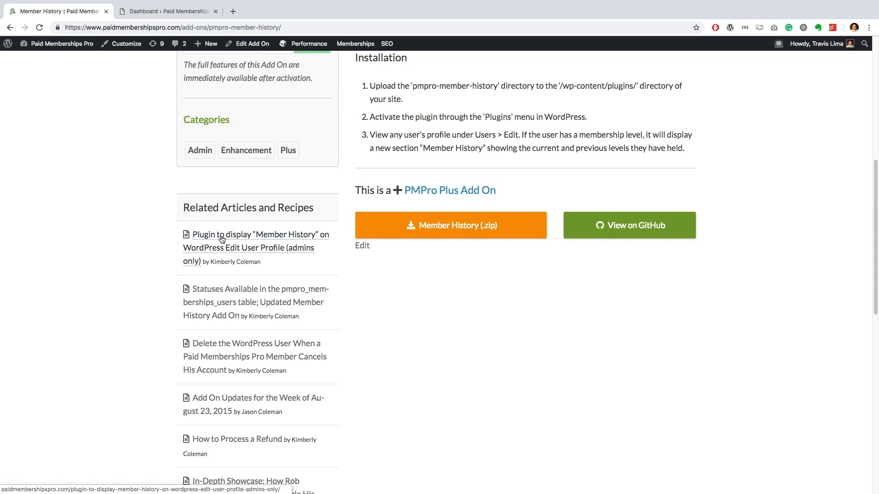
mouse_move(362, 334)
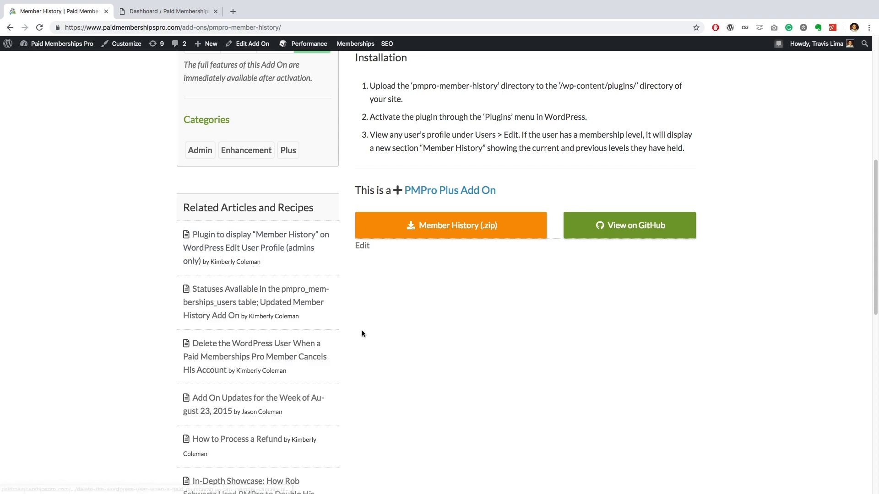
scroll("up", 3)
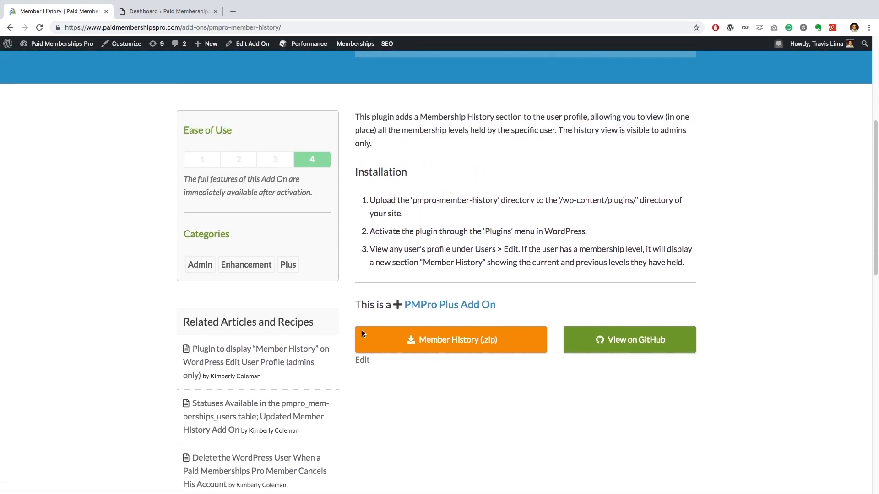
scroll("up", 3)
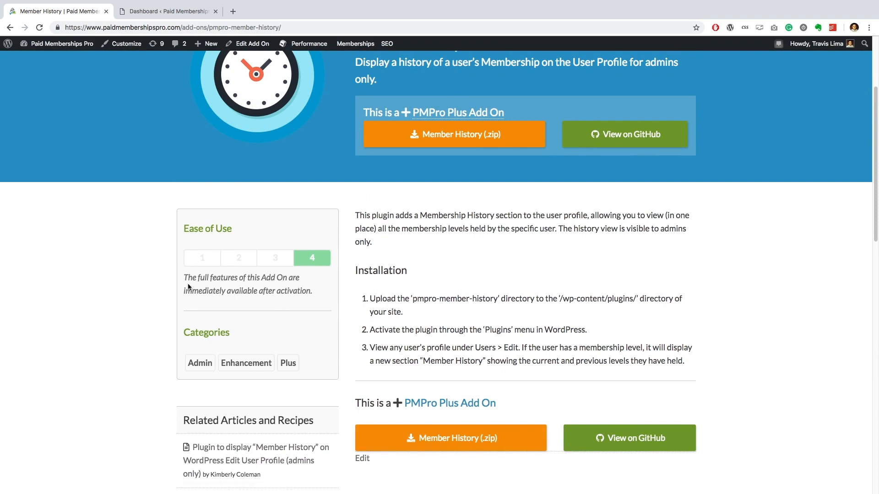
mouse_move(302, 301)
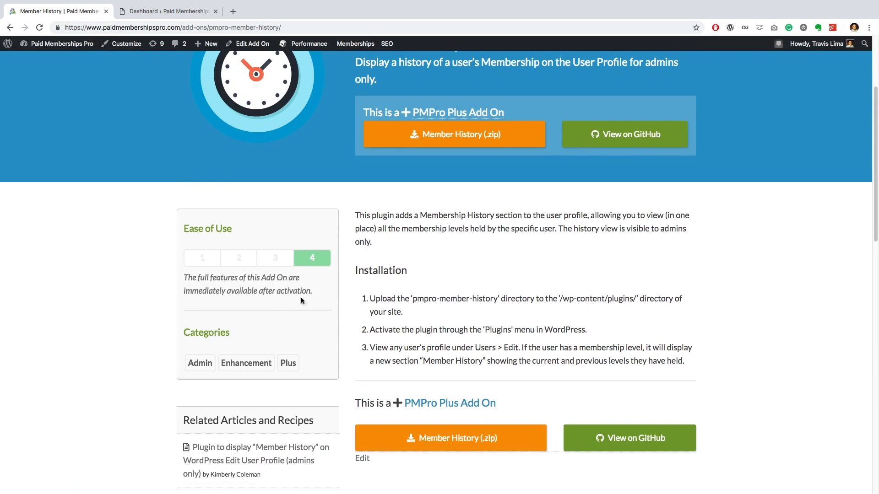
scroll("up", 3)
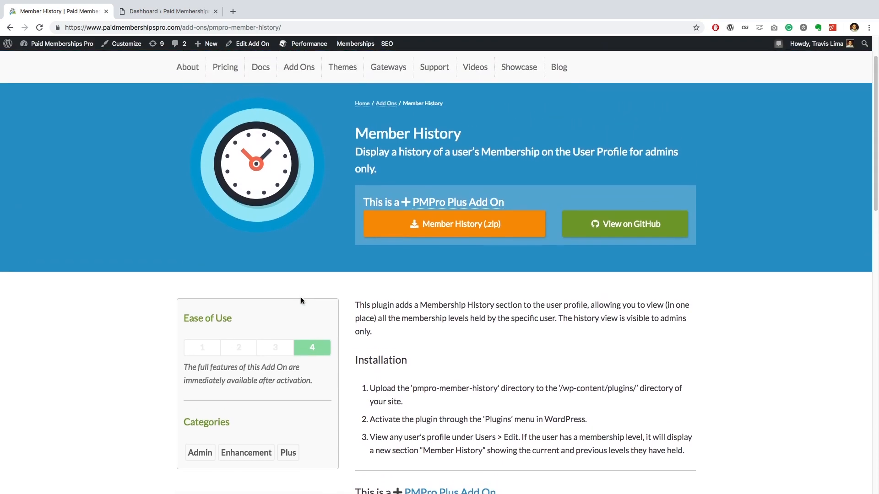
scroll("up", 3)
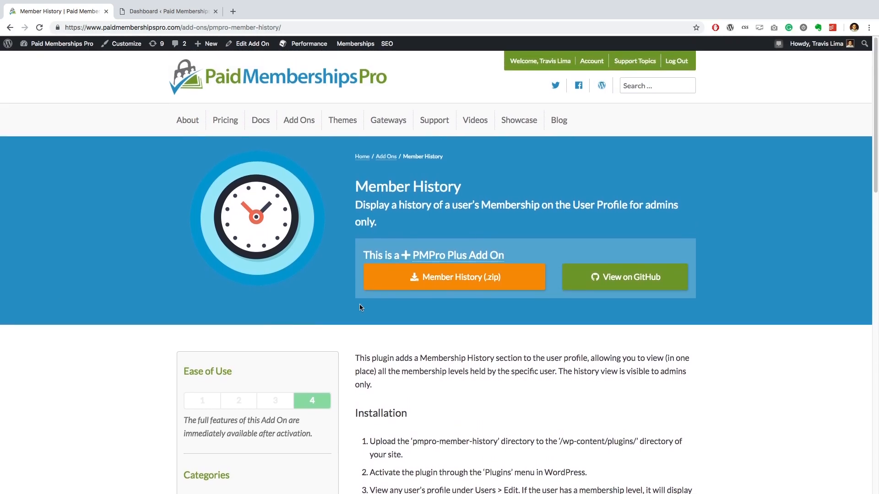
left_click(453, 276)
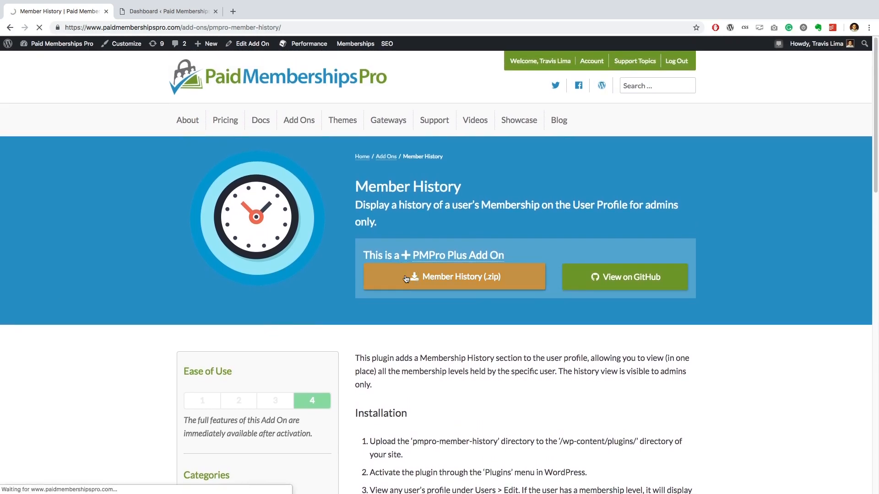
left_click(453, 277)
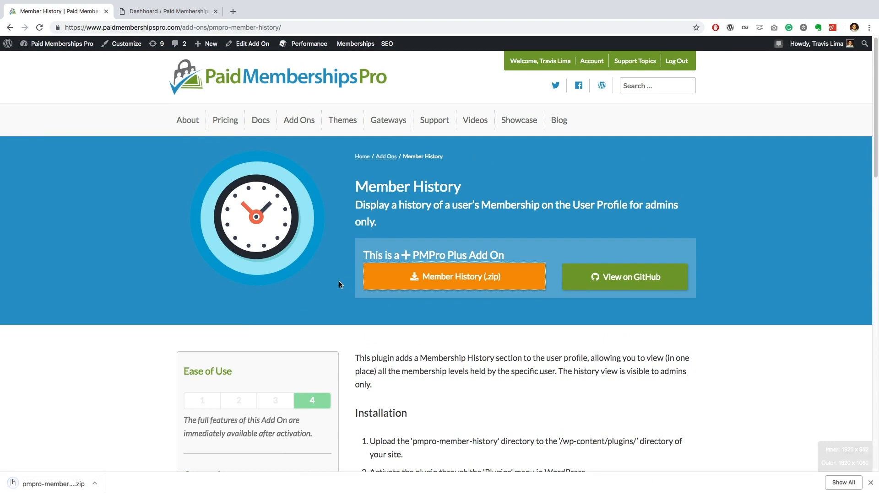
mouse_move(103, 479)
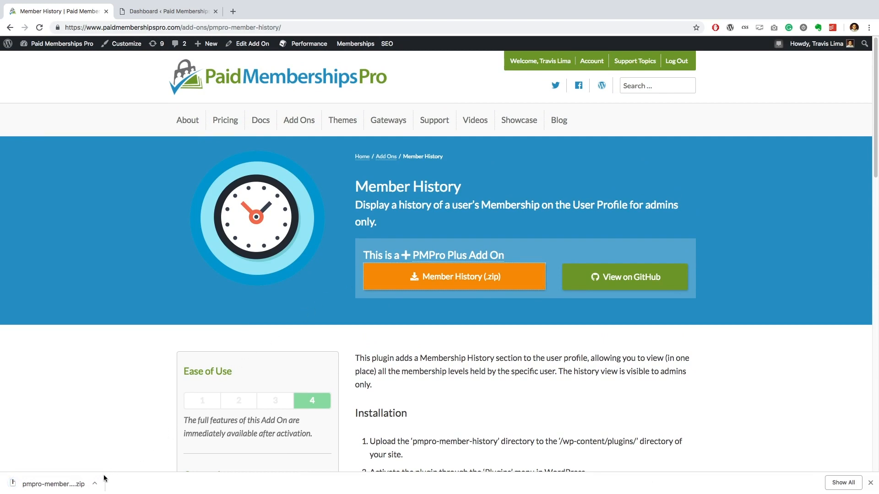
- Reveal the downloaded zip in Finder and return to the local WordPress dashboard
left_click(95, 483)
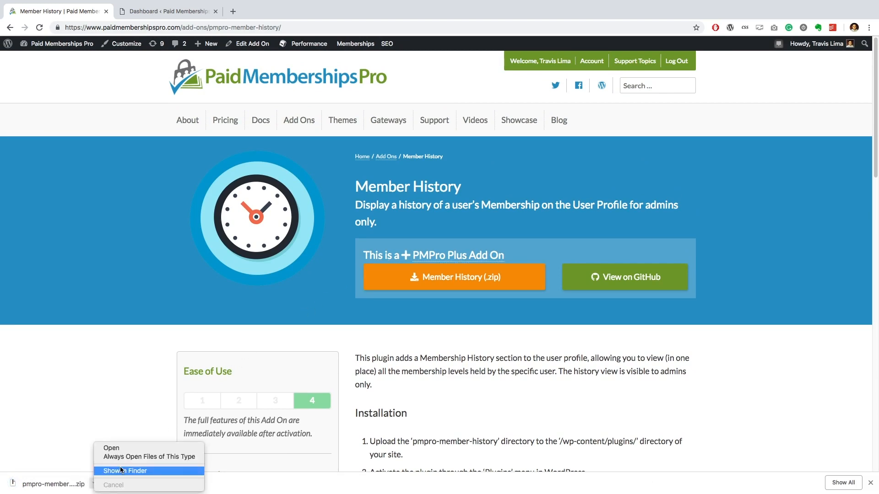
left_click(167, 11)
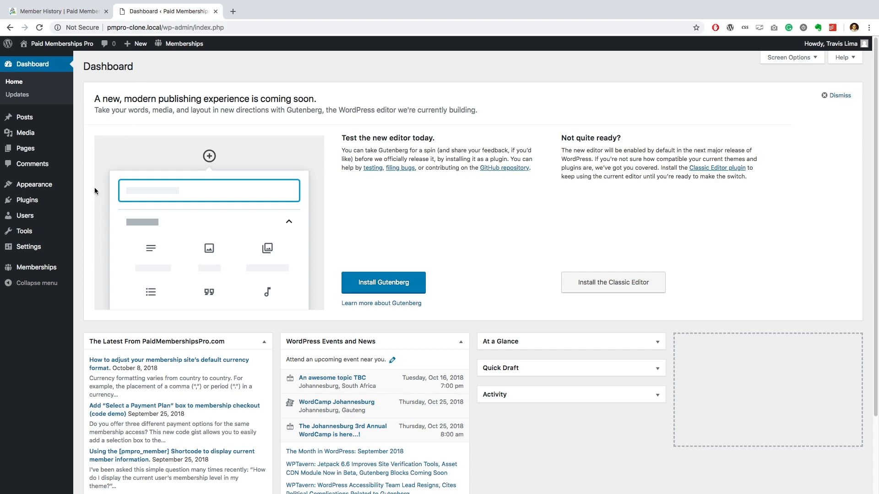
- Show the Memberships Add Ons list and search it for 'history' to find Member History
left_click(90, 334)
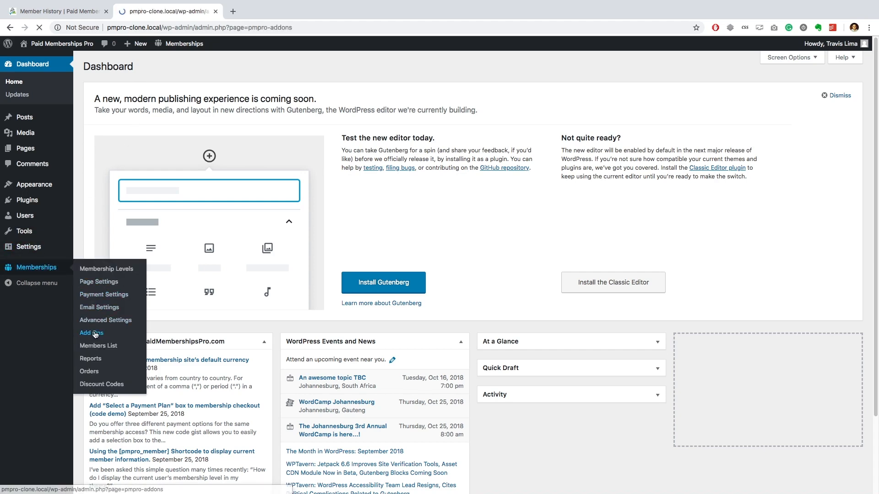
left_click(90, 333)
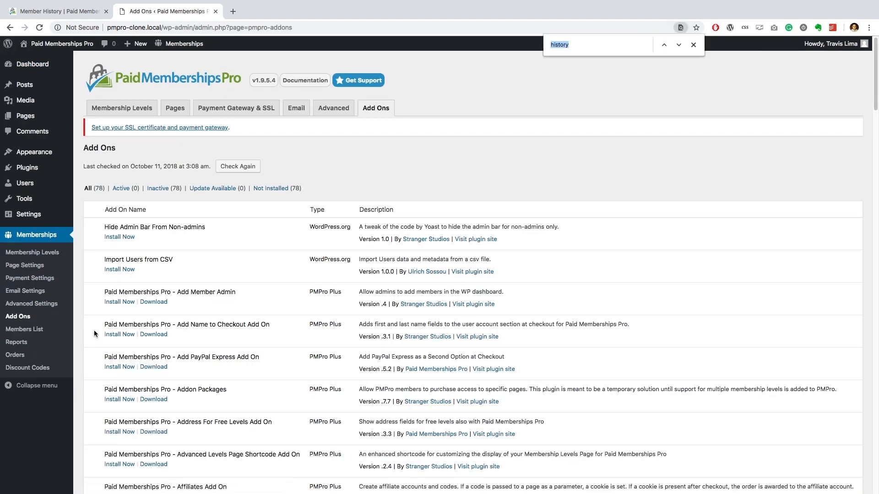
key("Return")
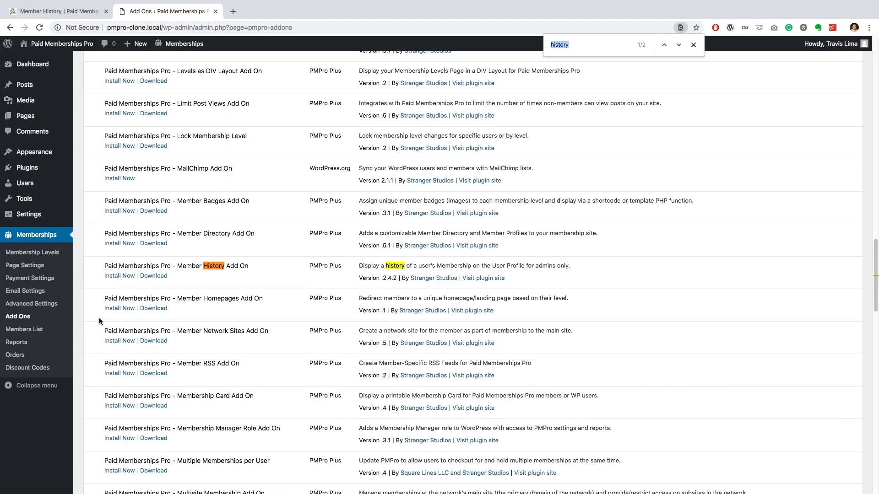
mouse_move(208, 276)
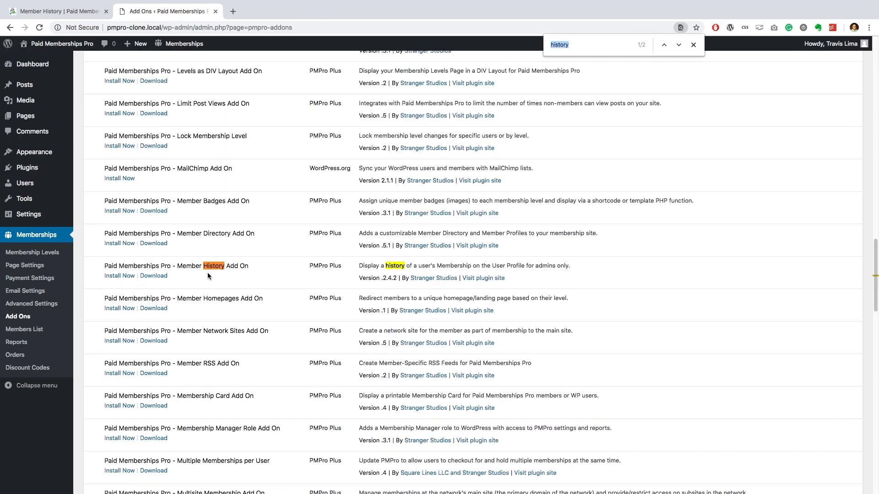
- Install and activate the Member History Add On 2.4.2
left_click(119, 275)
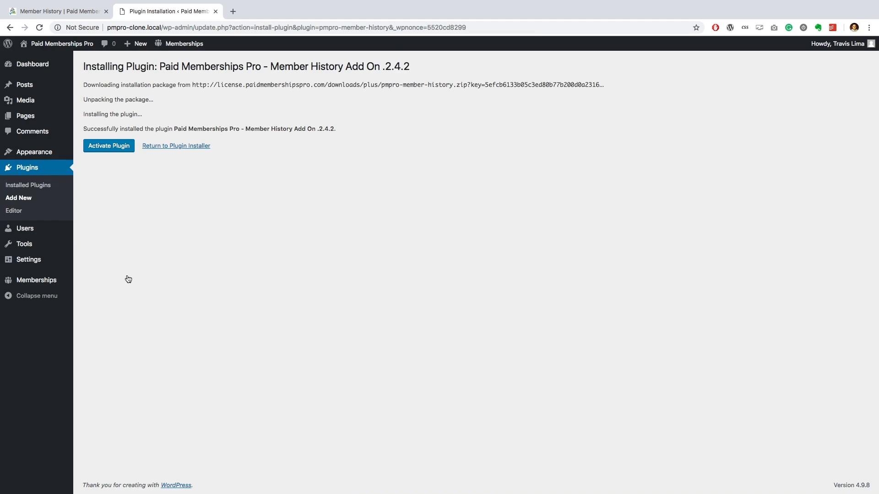
left_click(108, 146)
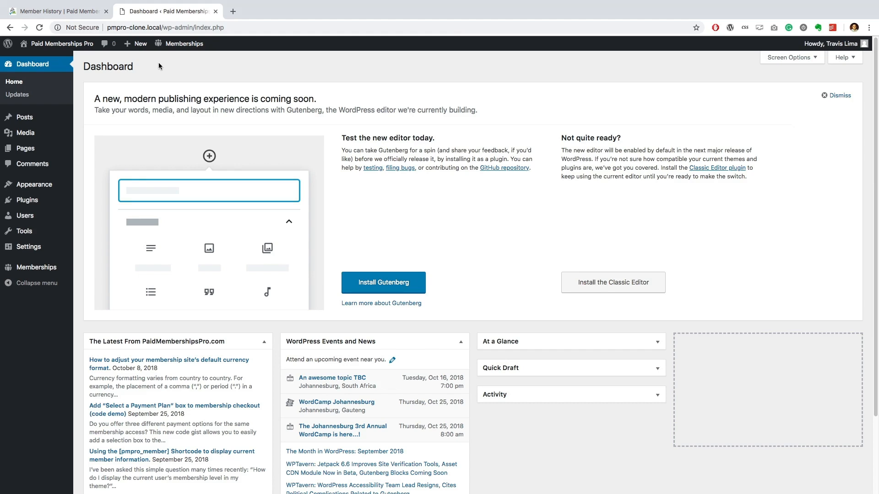
mouse_move(46, 204)
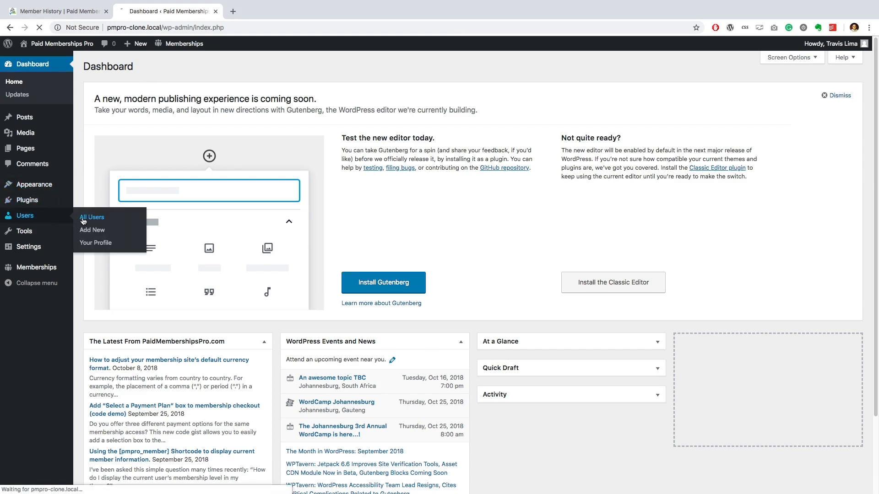
- Edit the admin user and review its Member History showing two orders totalling $35.00
left_click(91, 217)
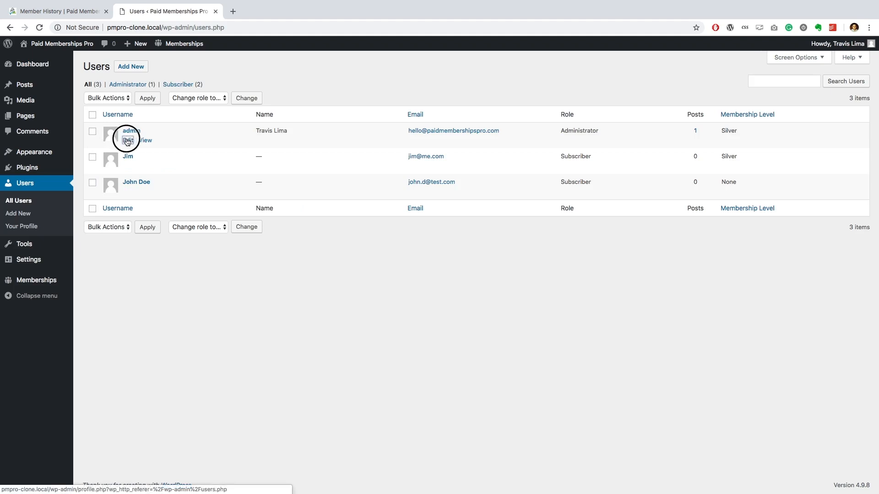
left_click(128, 139)
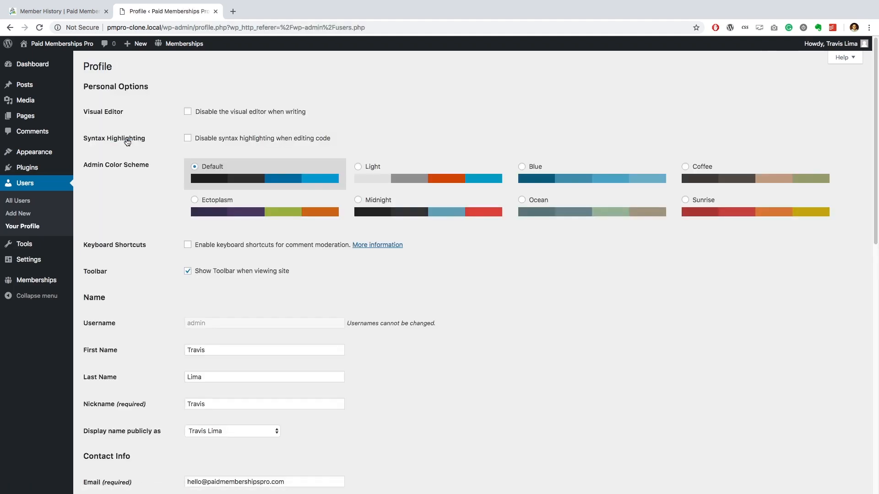
scroll("down", 3)
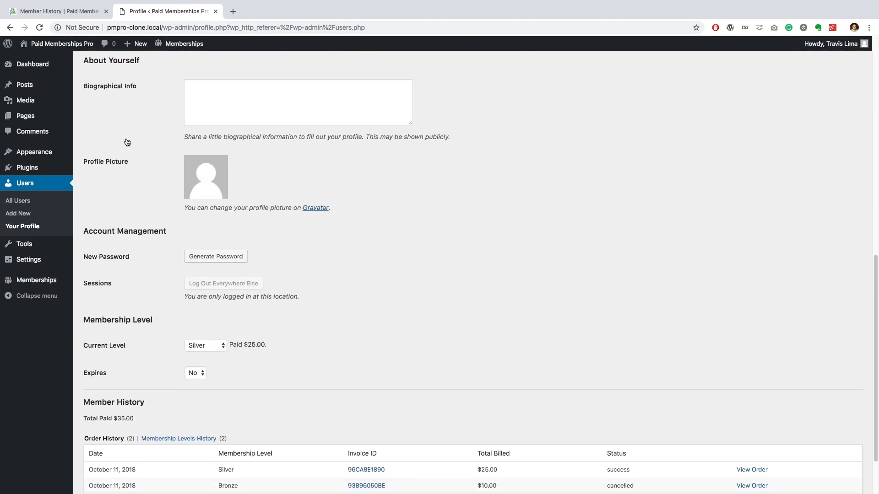
scroll("down", 3)
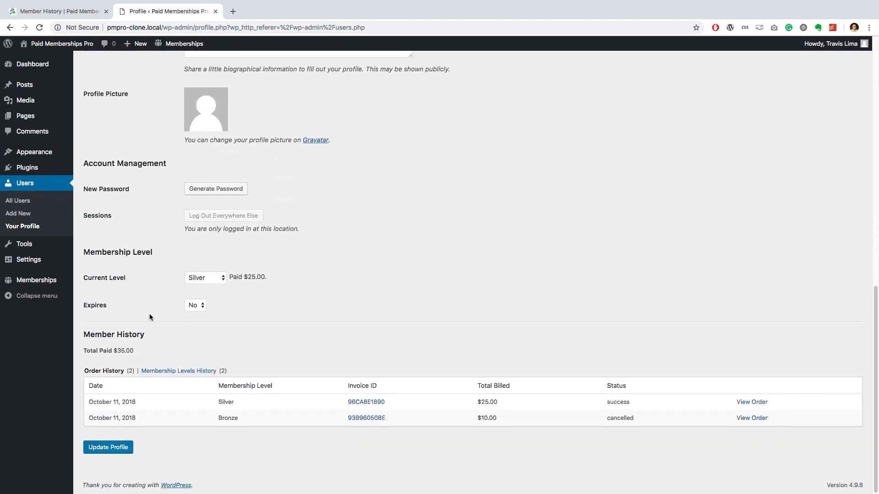
mouse_move(151, 339)
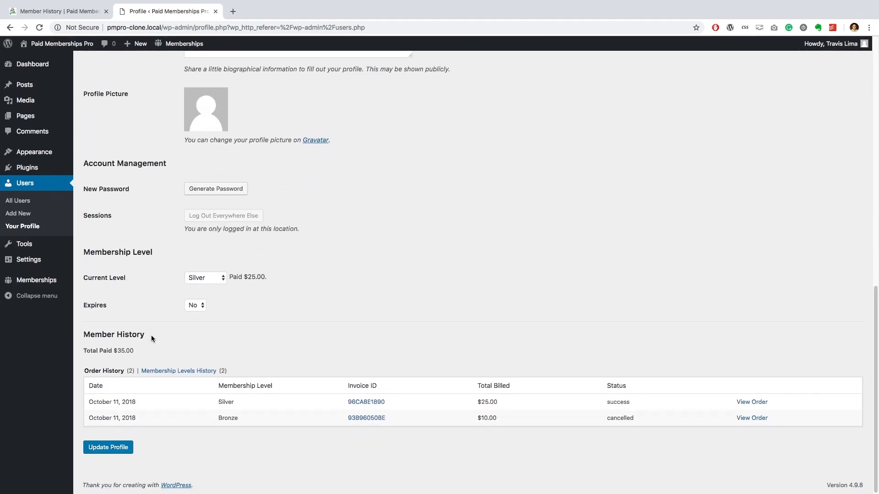
mouse_move(148, 352)
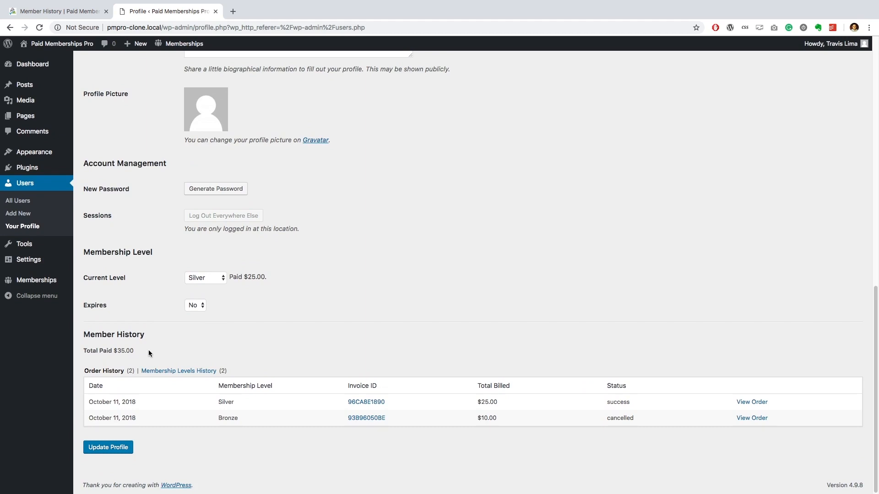
mouse_move(131, 398)
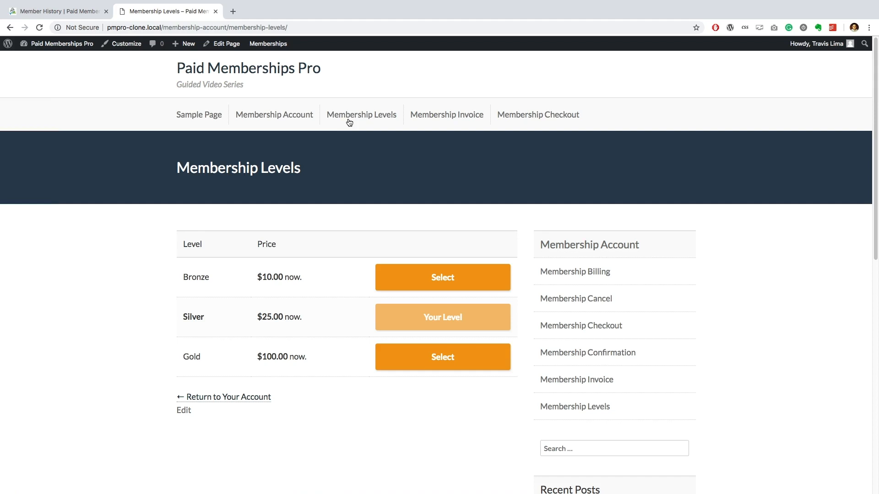
- Complete a $100 Gold checkout, then review the admin's Member History now totalling $135.00 over three orders
left_click(442, 356)
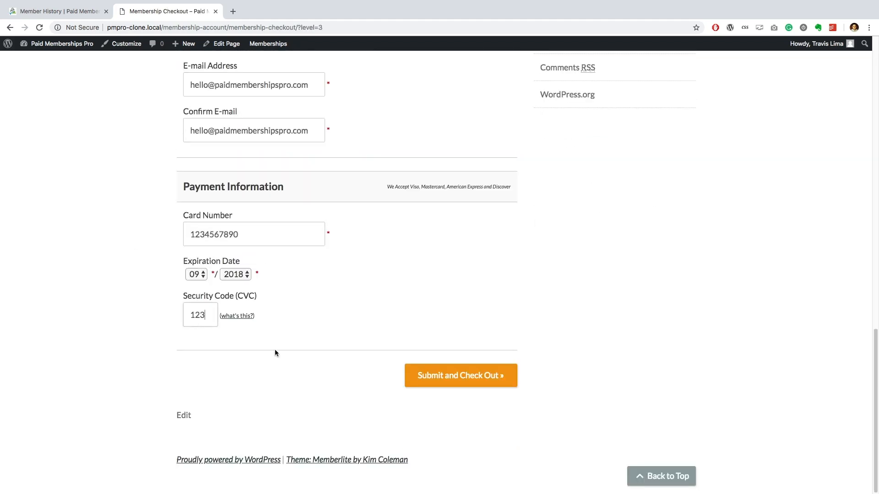
left_click(459, 376)
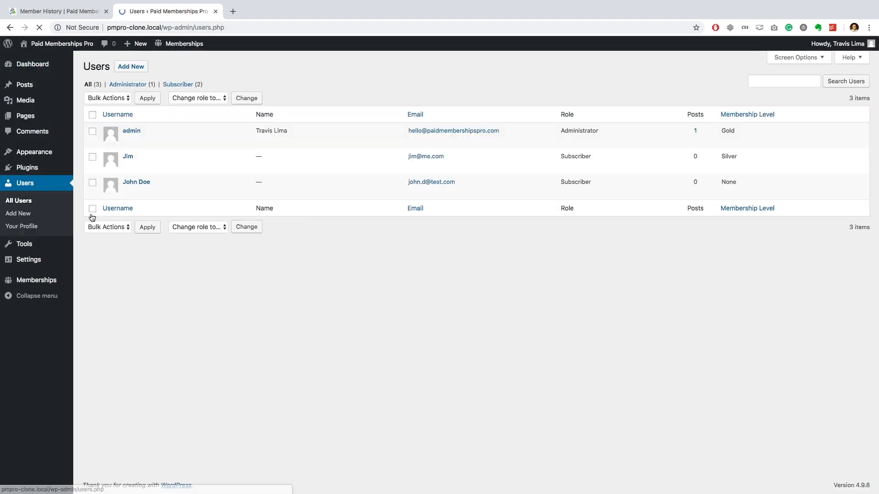
left_click(131, 131)
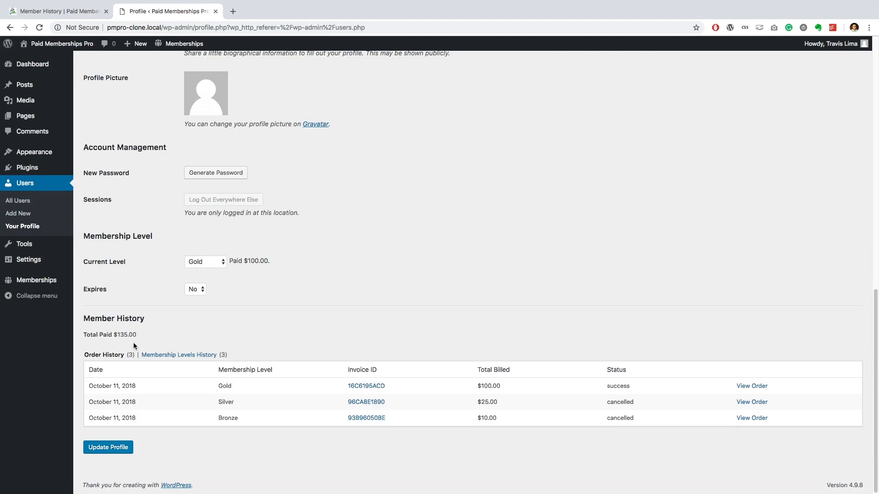
mouse_move(126, 411)
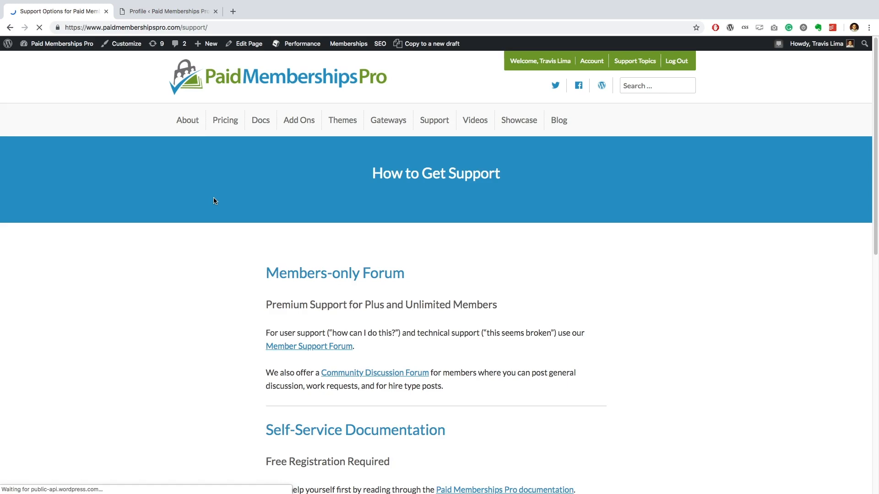
- Draft a Members Support topic titled 'Need some help with Member History Add On'
scroll("down", 3)
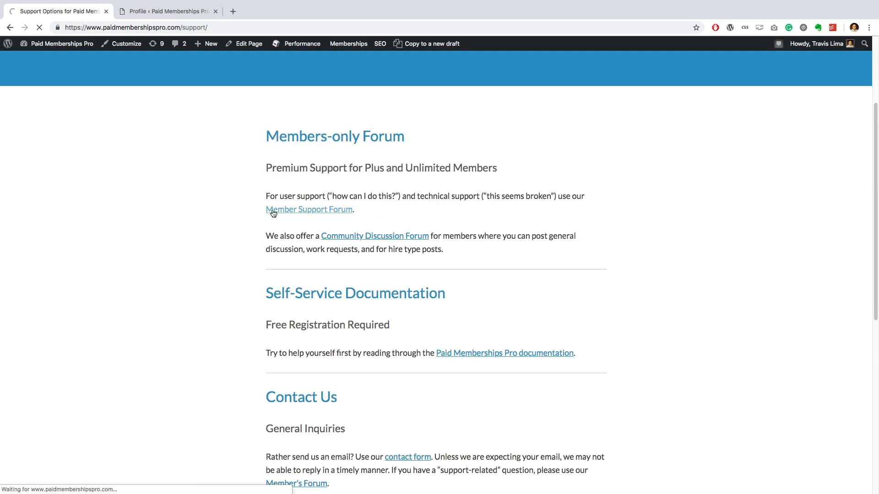
left_click(308, 209)
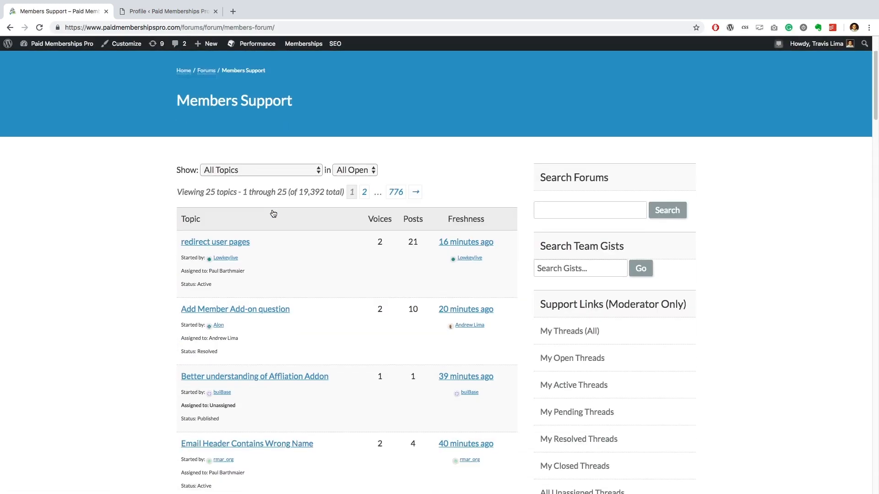
scroll("down", 3)
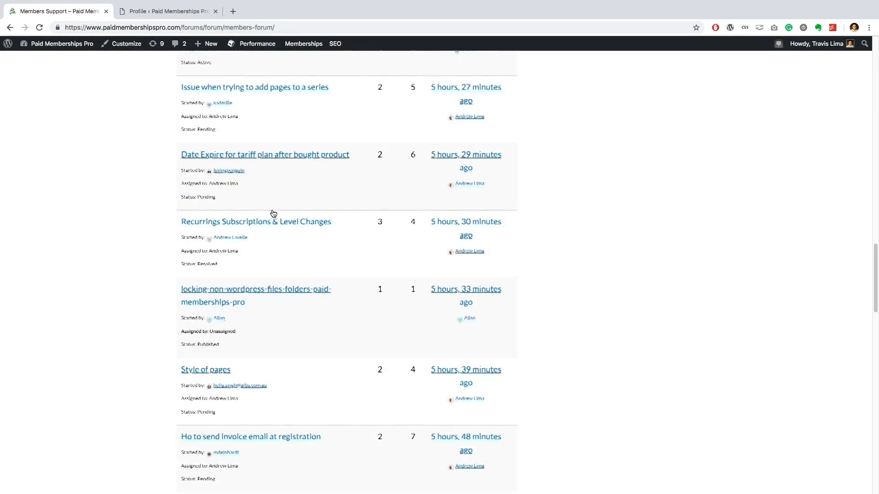
scroll("down", 3)
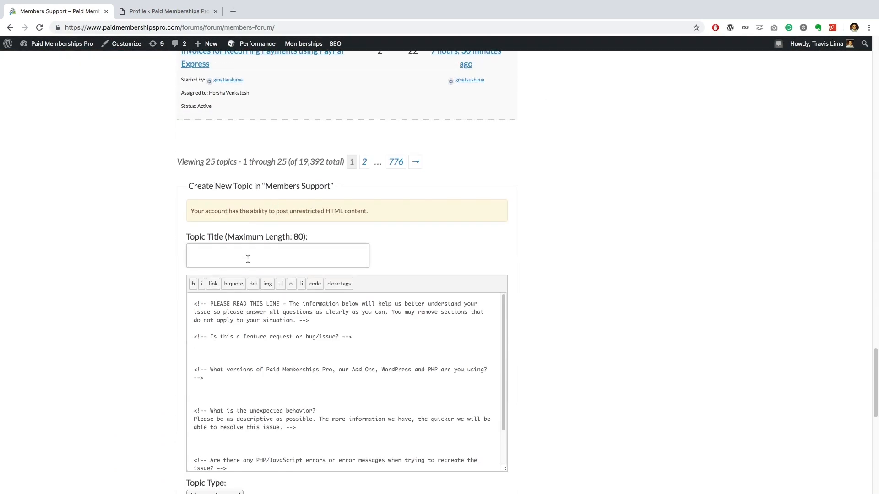
type("Need some help with Member")
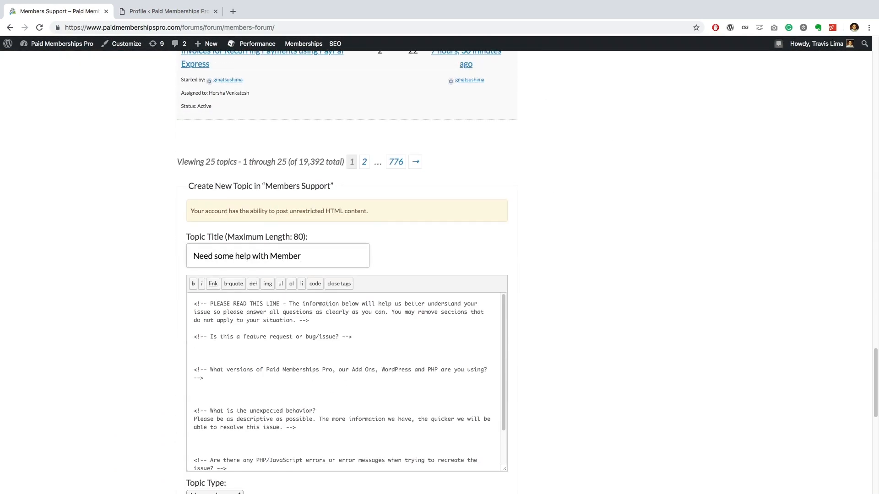
type("History Add On")
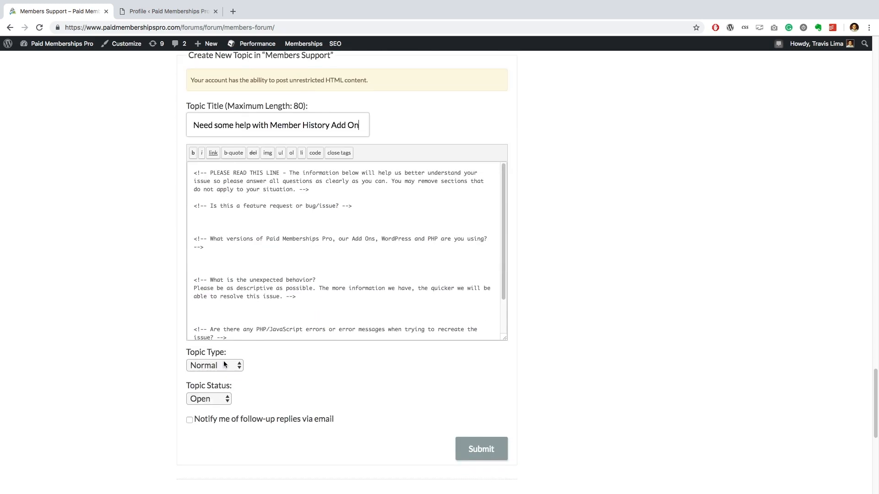